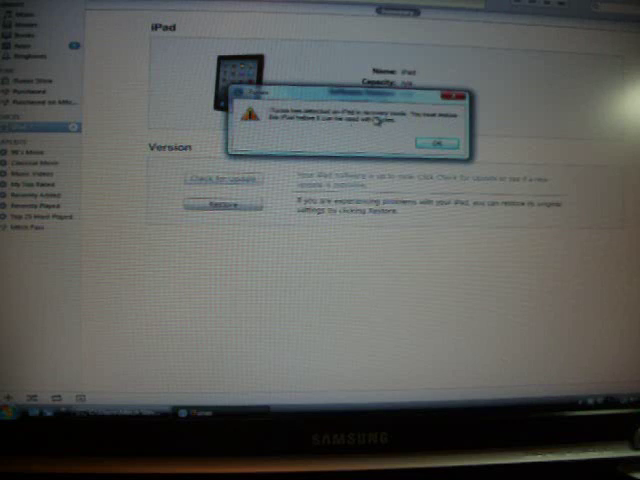
# Step: Dismiss the iPad recovery-mode alert to reach the iPad summary page
pyautogui.click(436, 141)
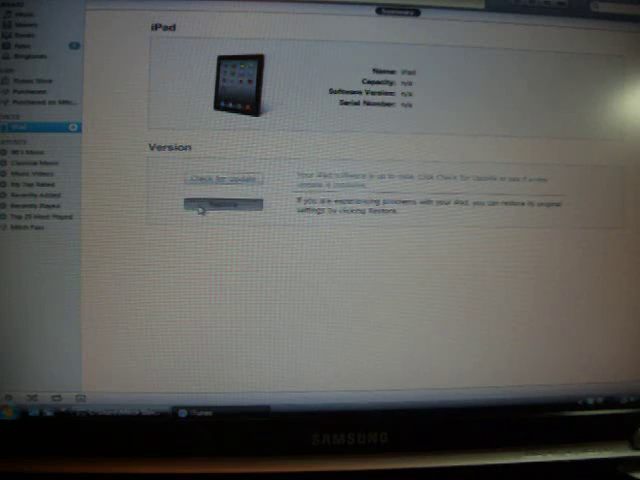
# Step: Restore the iPad from the iOS 4.3.3 .ipsw file on the Desktop, confirming the erase
pyautogui.click(204, 205)
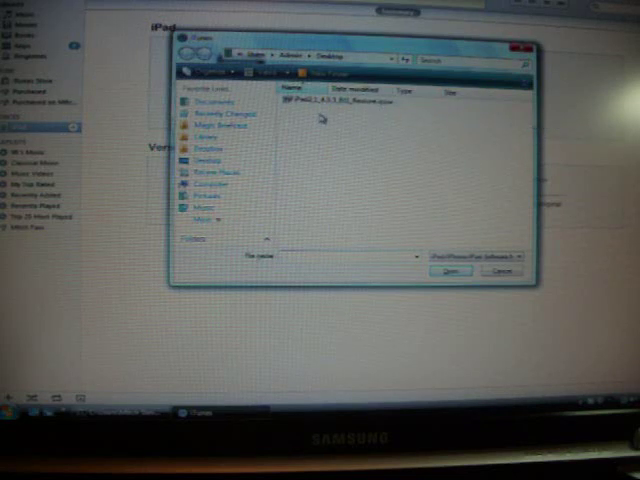
pyautogui.click(330, 103)
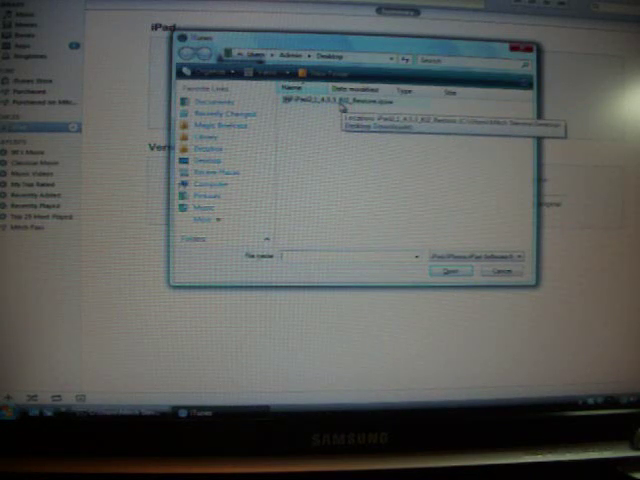
pyautogui.click(340, 103)
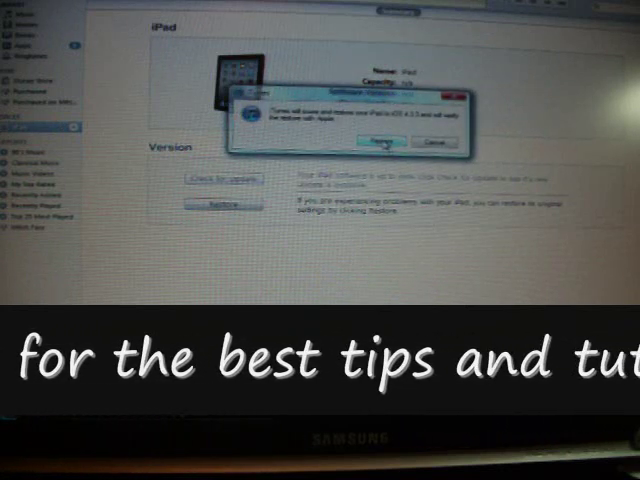
pyautogui.click(379, 139)
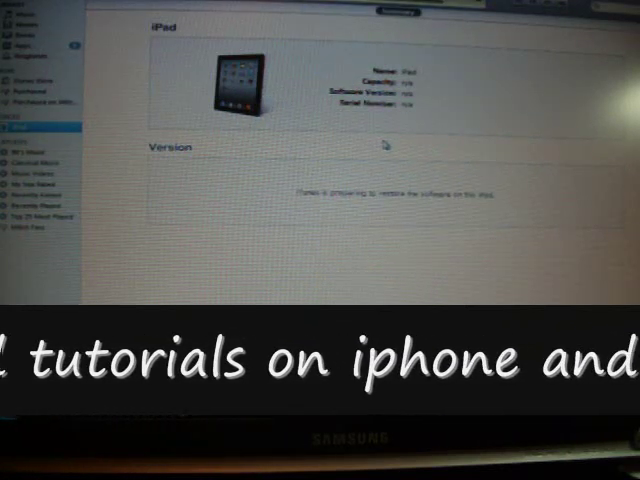